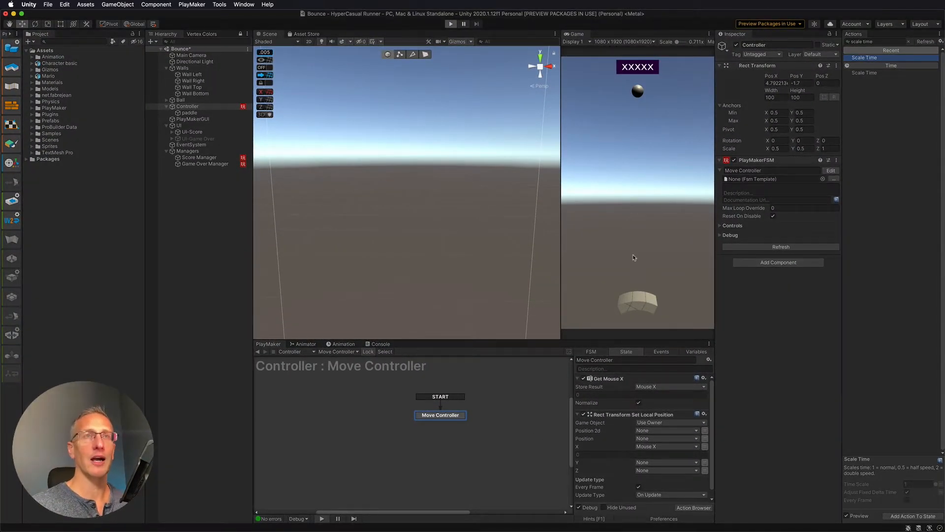
- Select Game Over Manager under Managers to show its Detect Bottom PlayMakerFSM
{"action": "left_click", "coordinate": [451, 23]}
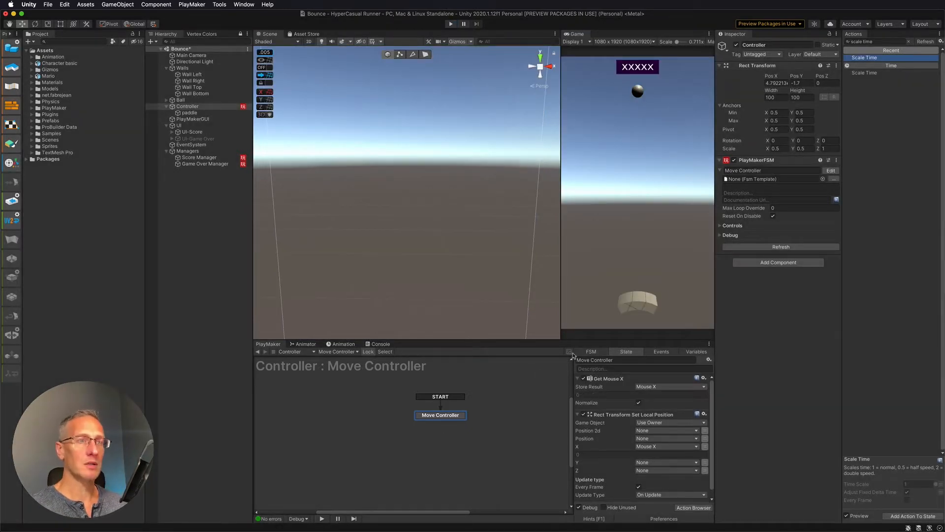
{"action": "mouse_move", "coordinate": [573, 320]}
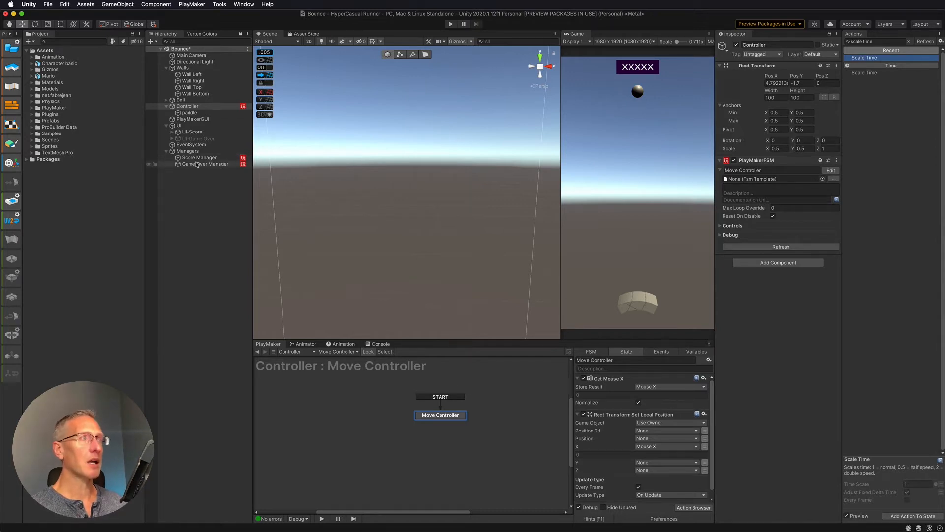
{"action": "left_click", "coordinate": [205, 164]}
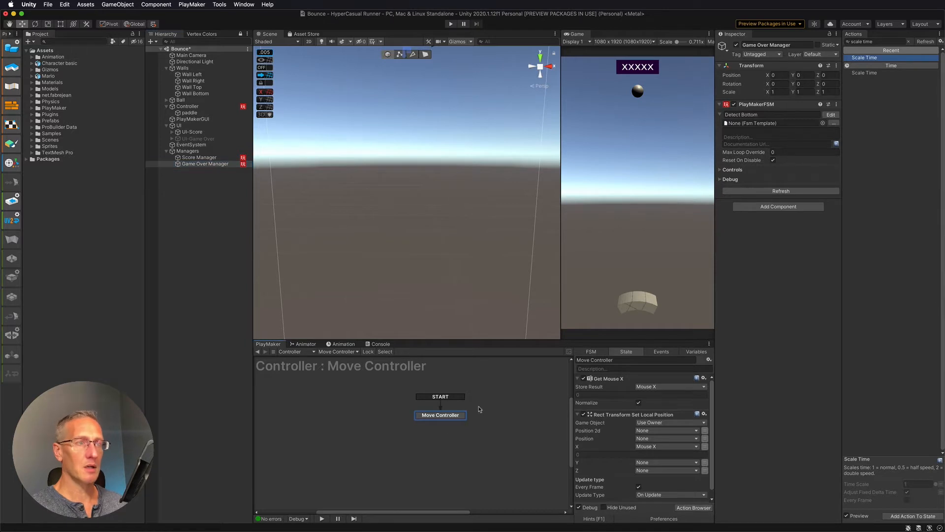
- Inspect the Game Over state's time-scale-zero action, then select and show the UI-Game Over canvas
{"action": "left_click", "coordinate": [204, 163]}
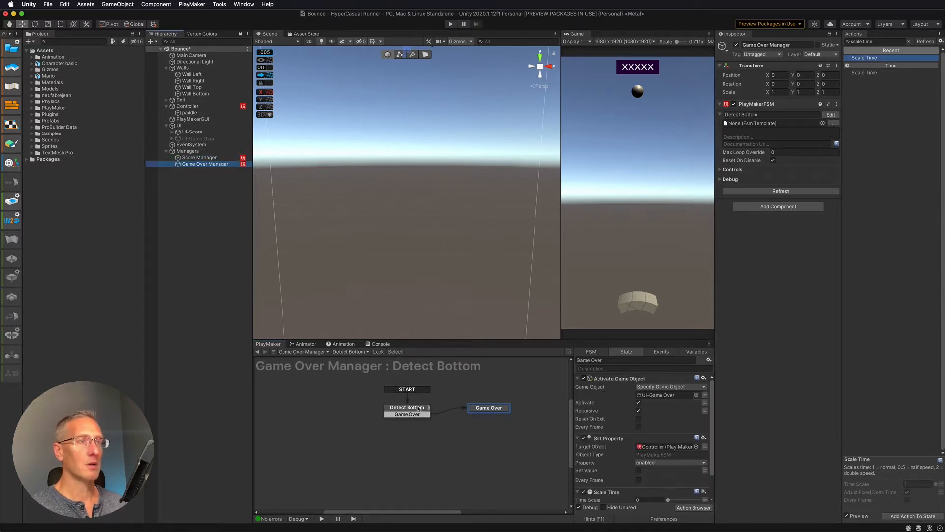
{"action": "left_click", "coordinate": [489, 408]}
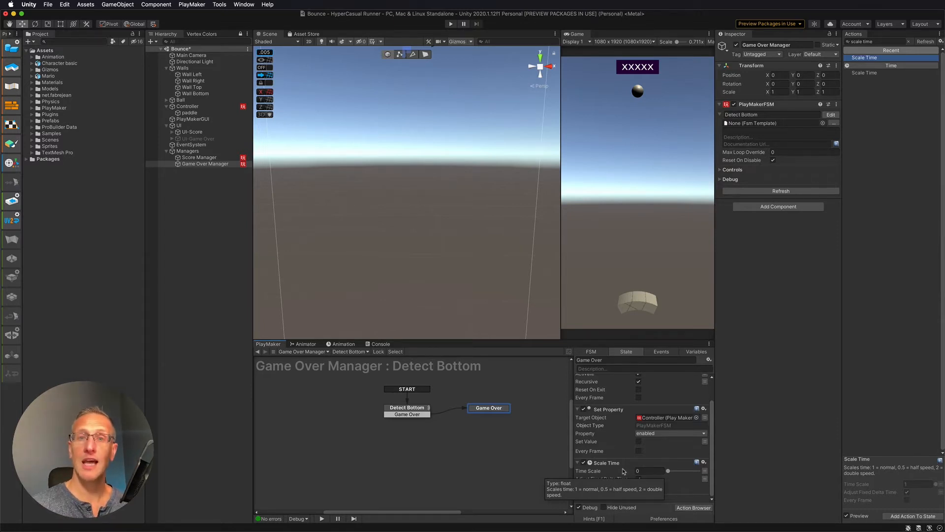
{"action": "mouse_move", "coordinate": [613, 443]}
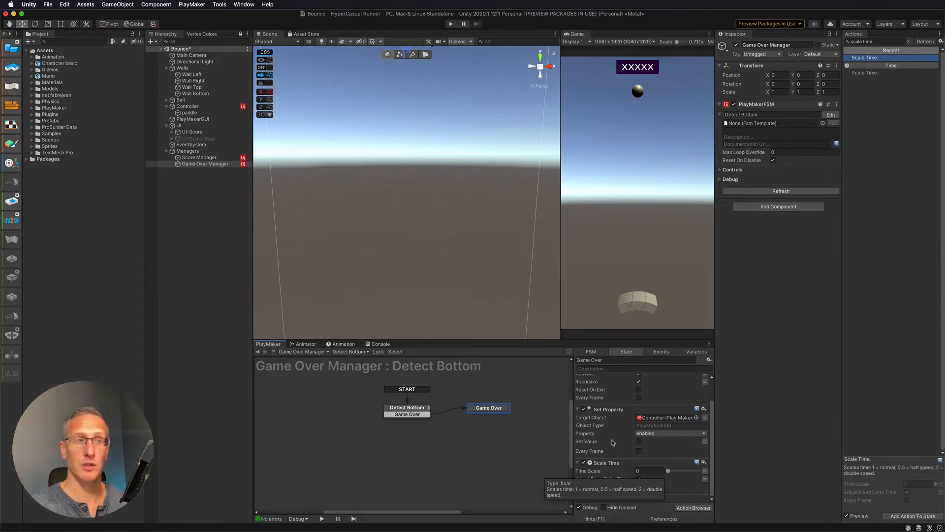
{"action": "left_click", "coordinate": [198, 139]}
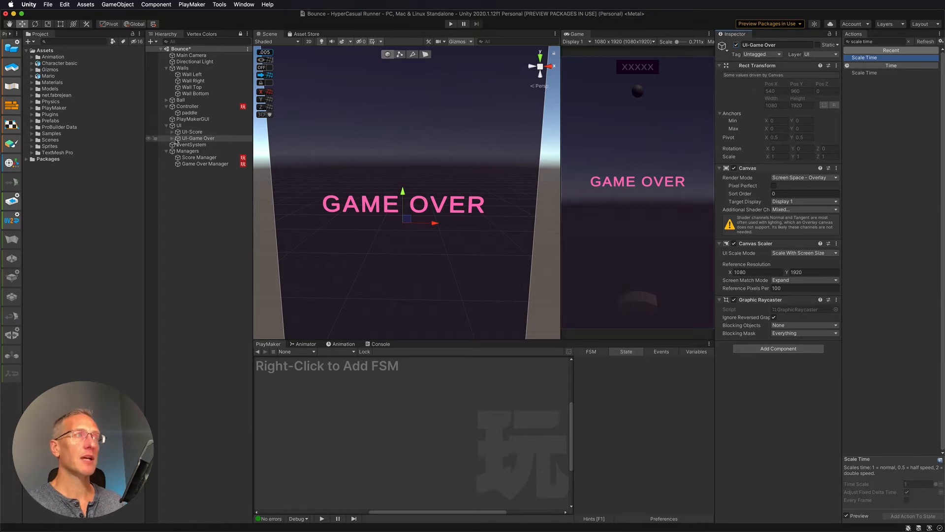
- Add a TextMeshPro button under UI-Game Over, sized 400×100, coloured pink, named Restart Button
{"action": "left_click", "coordinate": [167, 137]}
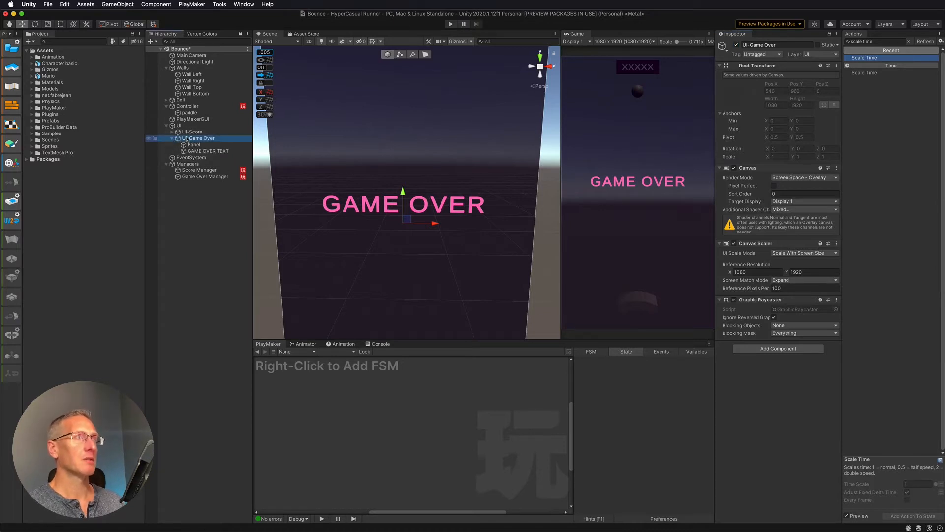
{"action": "right_click", "coordinate": [199, 138]}
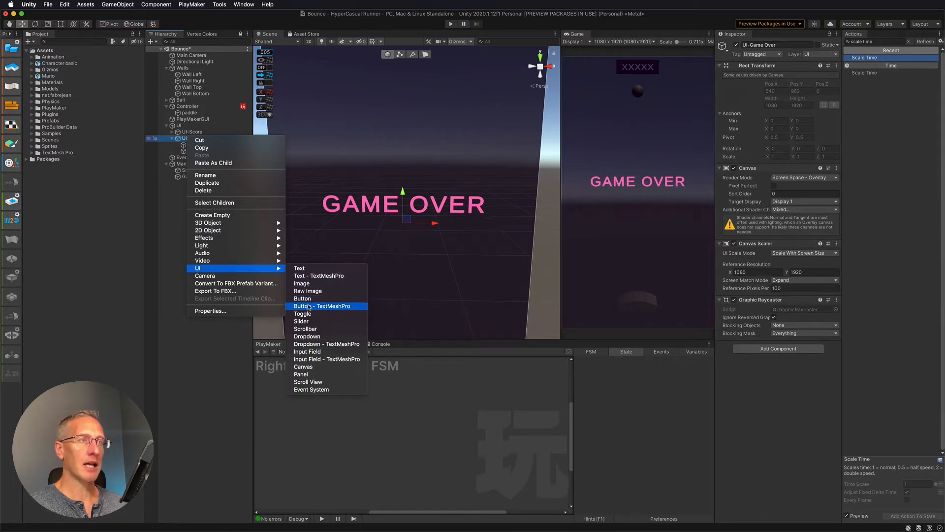
{"action": "left_click", "coordinate": [303, 298]}
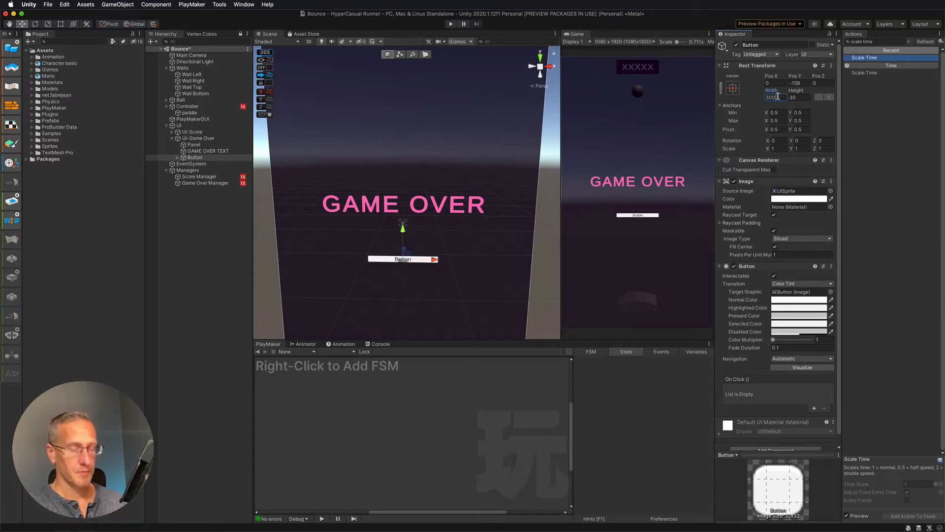
{"action": "triple_click", "coordinate": [773, 97]}
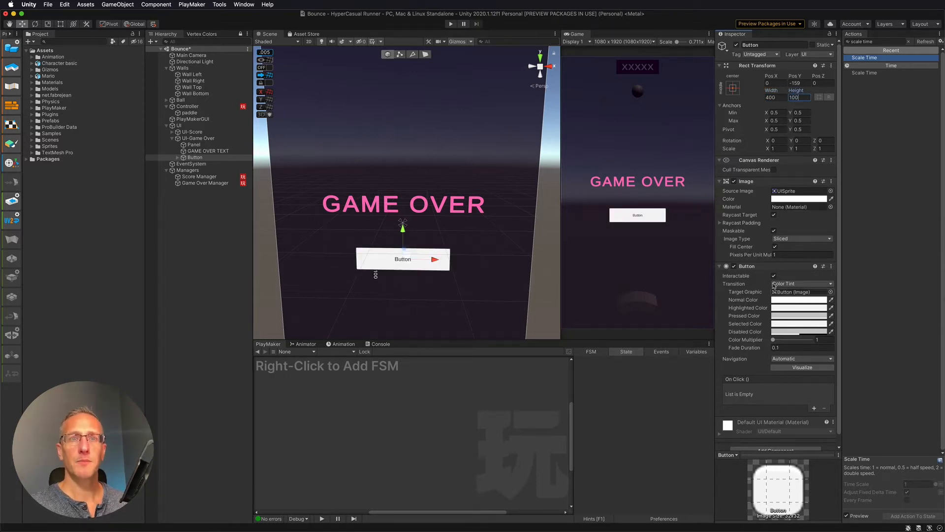
{"action": "left_click", "coordinate": [799, 199]}
{"action": "type", "text": "Restart "}
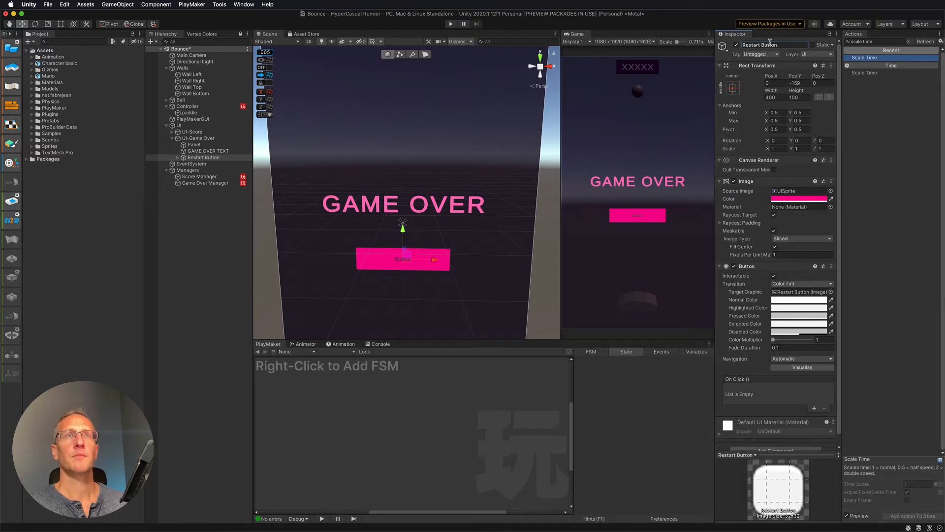
- Set the Restart Button text to RESTART in large white letters, then reselect Game Over Manager
{"action": "left_click", "coordinate": [174, 158]}
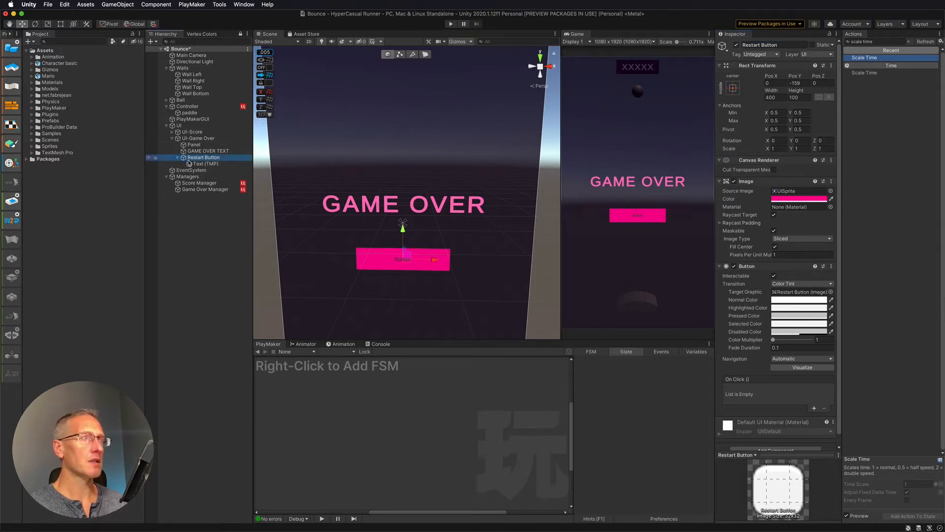
{"action": "left_click", "coordinate": [205, 164]}
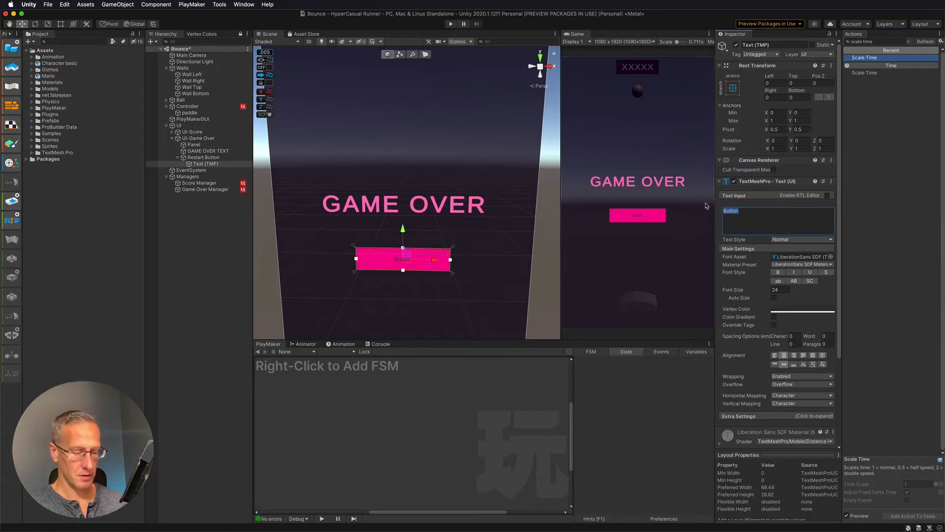
{"action": "type", "text": "RESTART"}
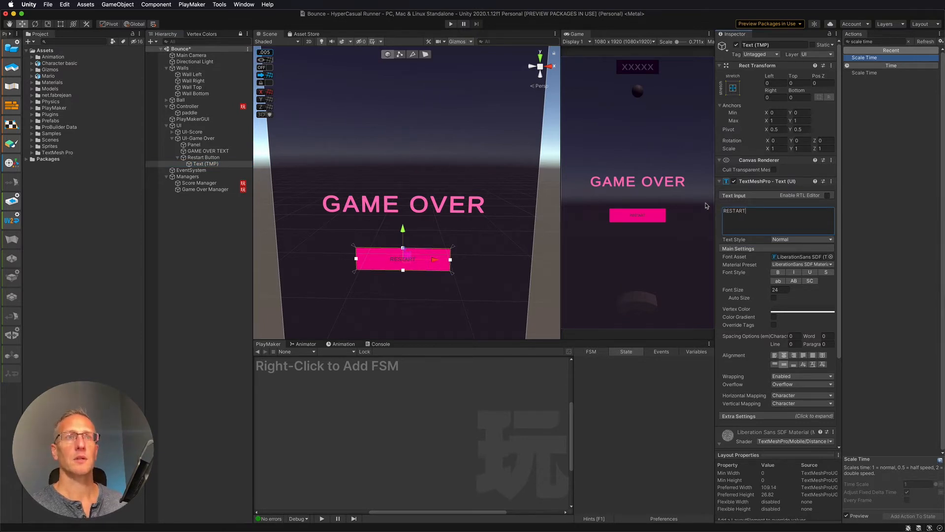
{"action": "left_click", "coordinate": [778, 273]}
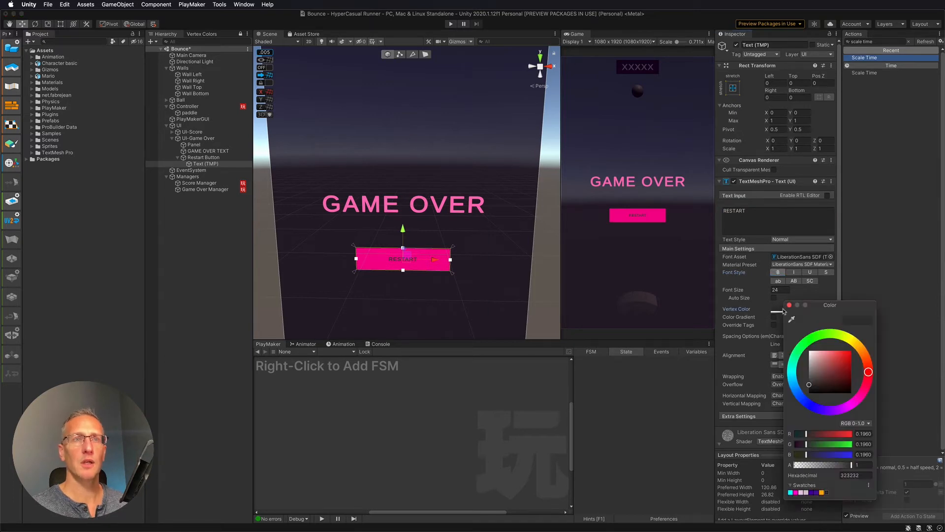
{"action": "left_click", "coordinate": [810, 355]}
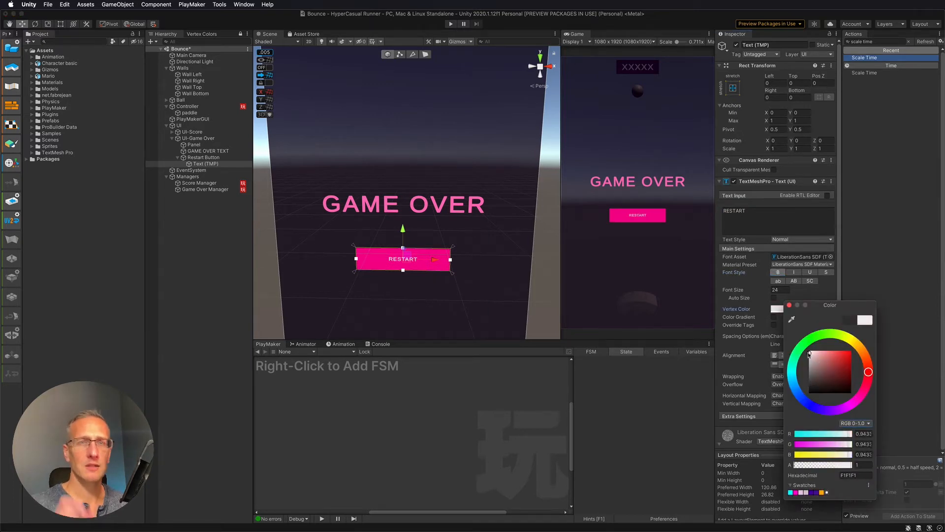
{"action": "mouse_move", "coordinate": [757, 282]}
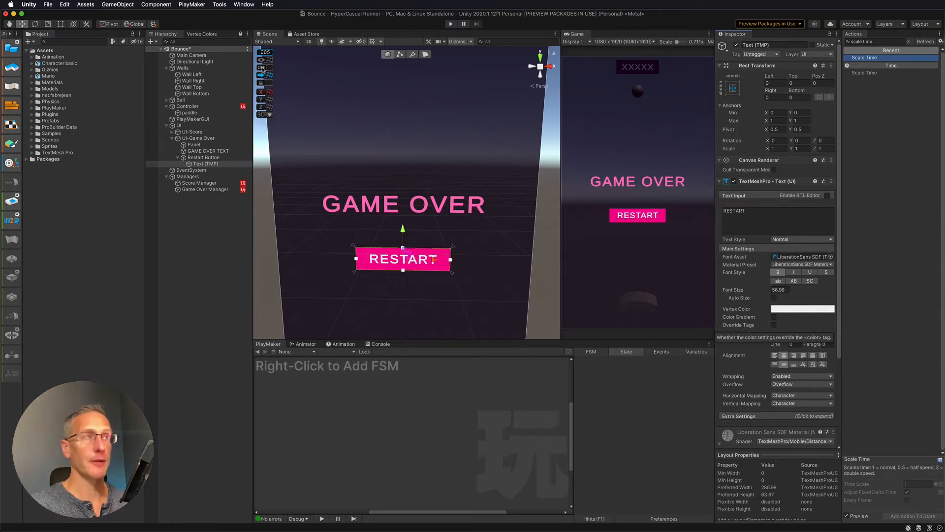
{"action": "left_click", "coordinate": [204, 158]}
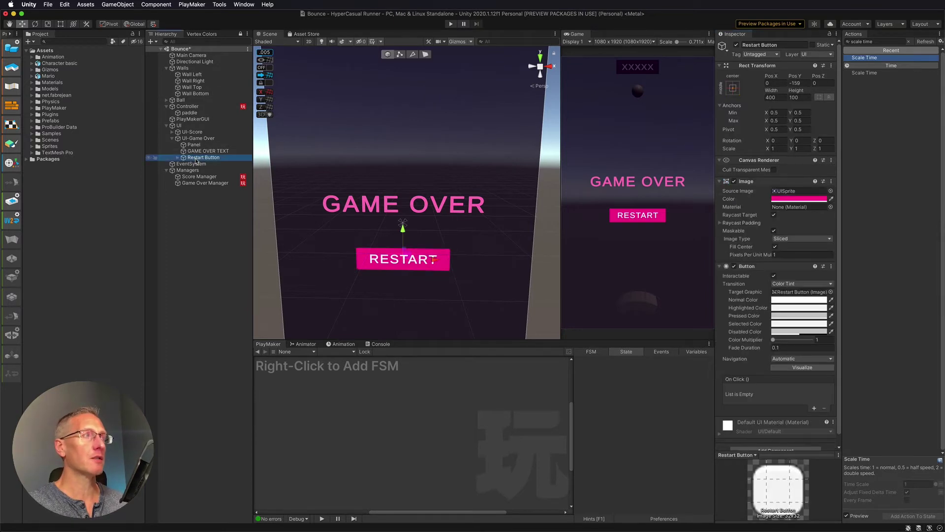
{"action": "left_click", "coordinate": [205, 183]}
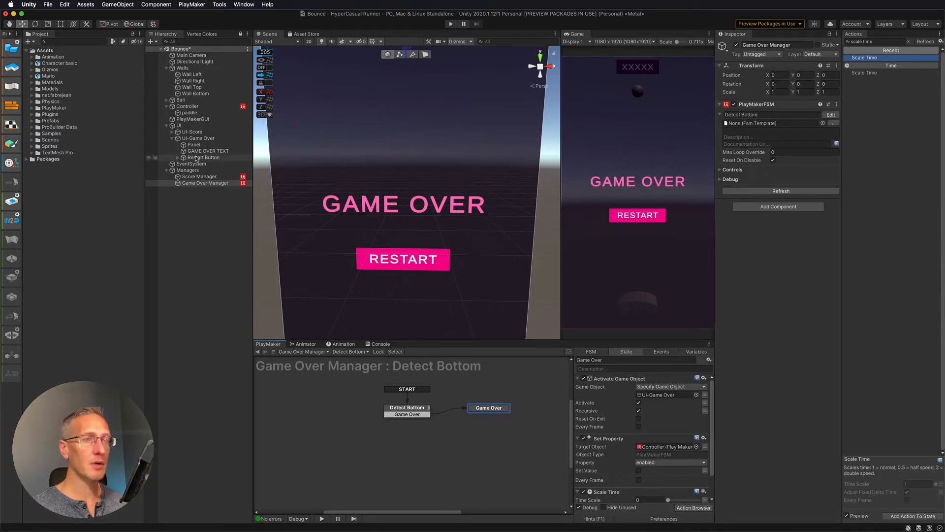
- Add a UI Button On Click Event action to Game Over, targeting Restart Button
{"action": "left_click", "coordinate": [205, 182]}
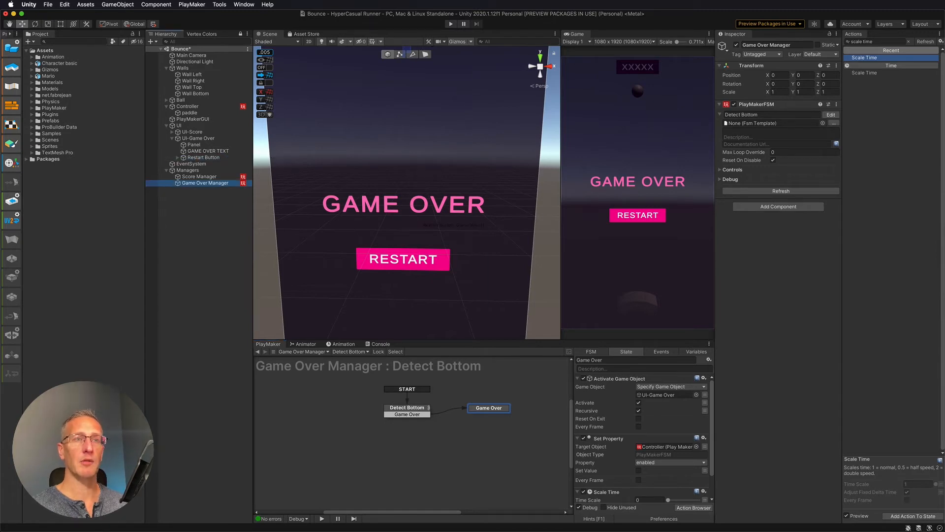
{"action": "scroll", "scroll_direction": "down", "scroll_amount": 3}
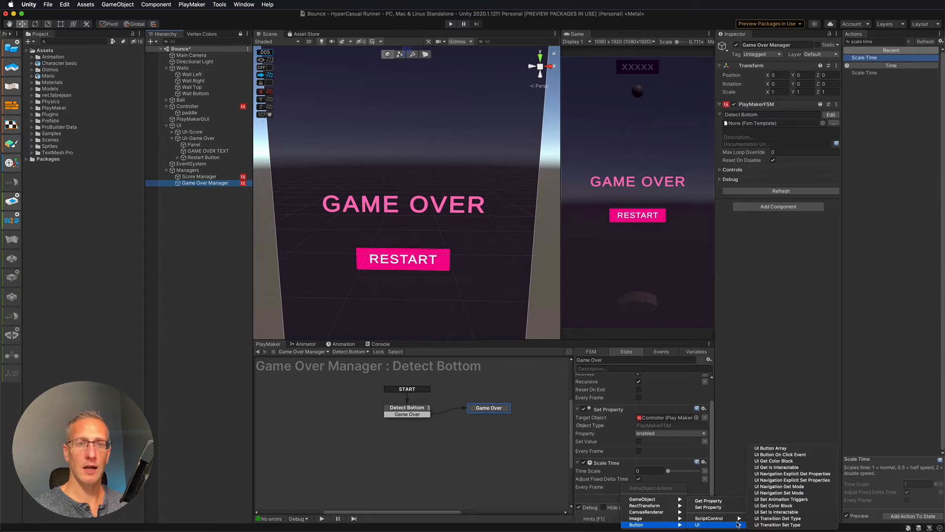
{"action": "mouse_move", "coordinate": [782, 454]}
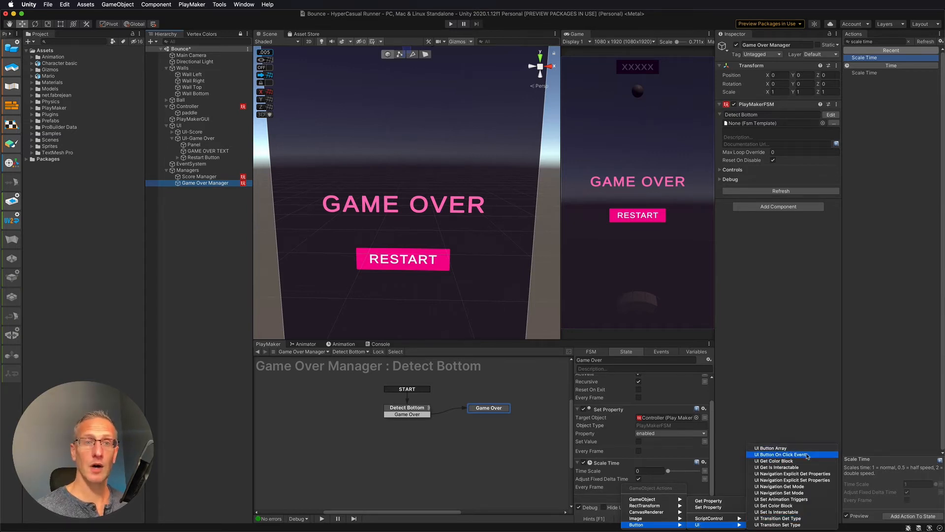
{"action": "left_click", "coordinate": [784, 454]}
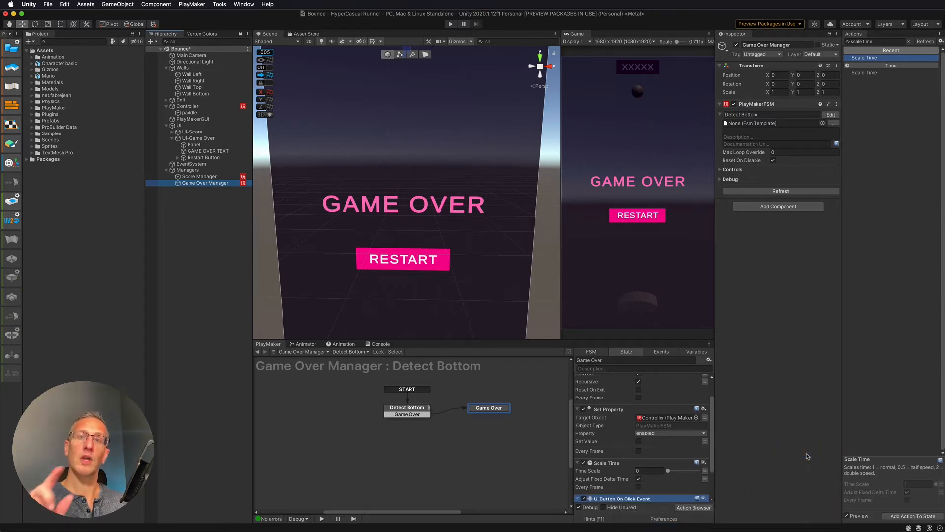
{"action": "scroll", "scroll_direction": "down", "scroll_amount": 3}
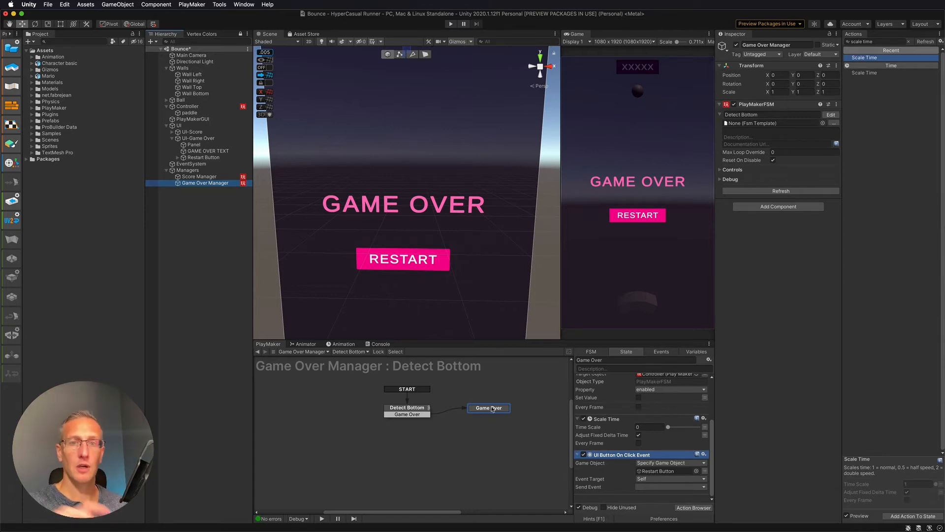
{"action": "mouse_move", "coordinate": [661, 348]}
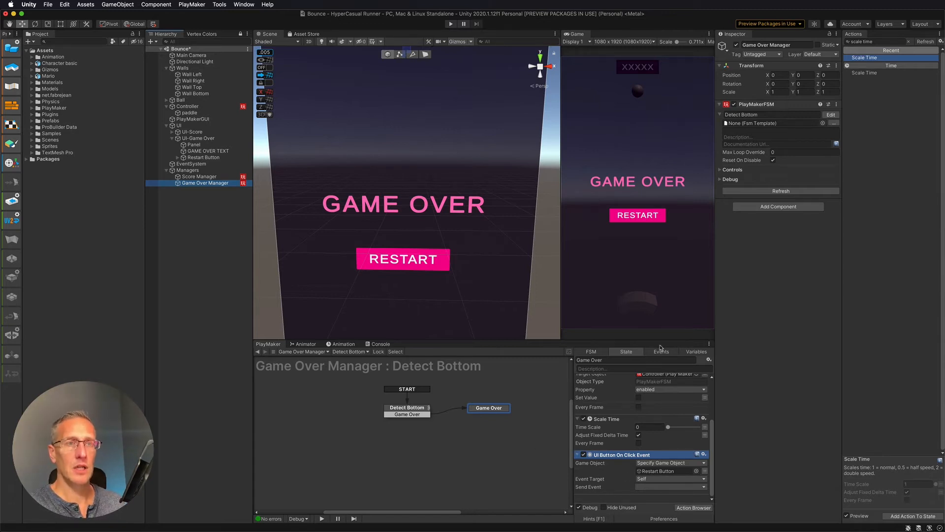
- Create a new FSM event named Reset in the Events tab
{"action": "left_click", "coordinate": [661, 351]}
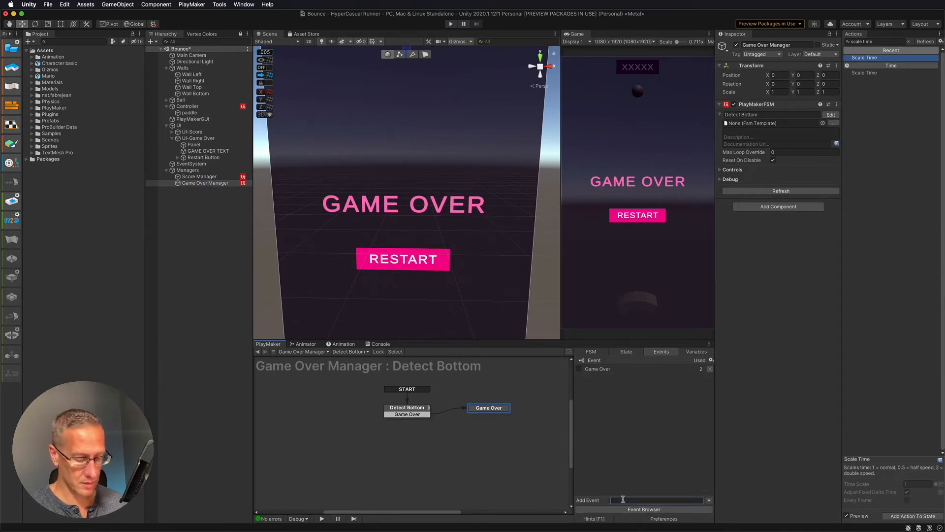
{"action": "type", "text": "Res"}
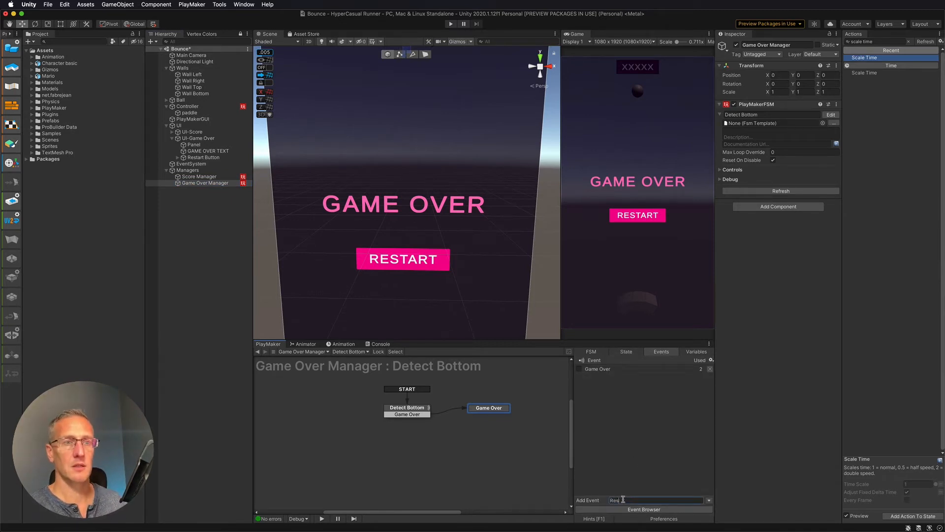
{"action": "key", "text": "Return"}
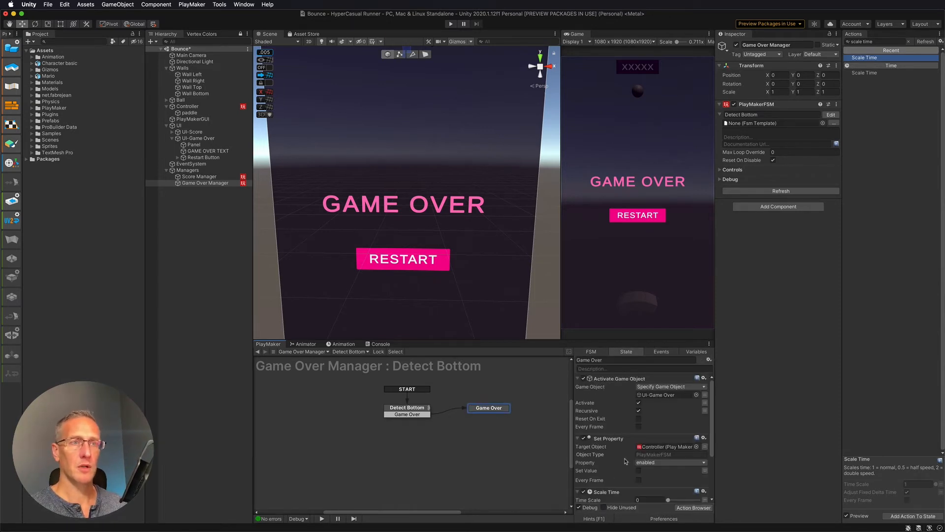
- Set the On Click Event action's Send Event to Reset
{"action": "scroll", "scroll_direction": "down", "scroll_amount": 3}
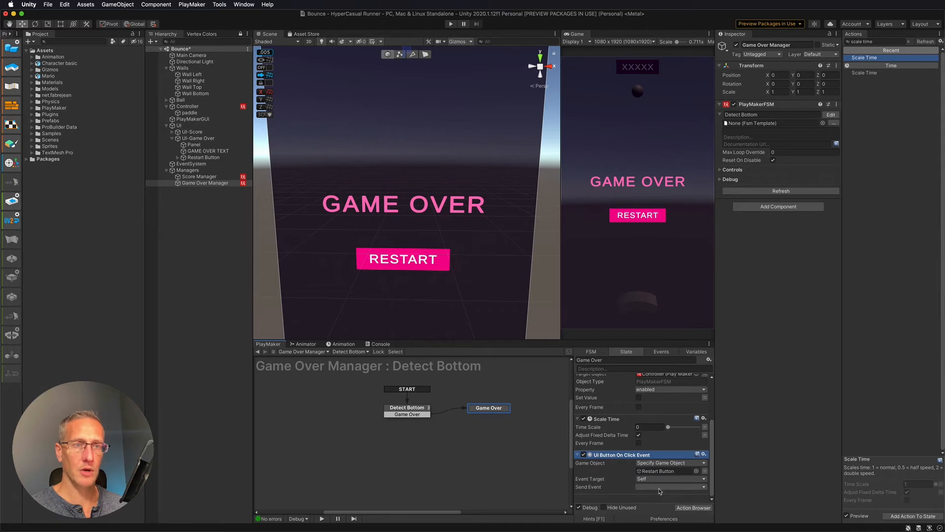
{"action": "left_click", "coordinate": [669, 486]}
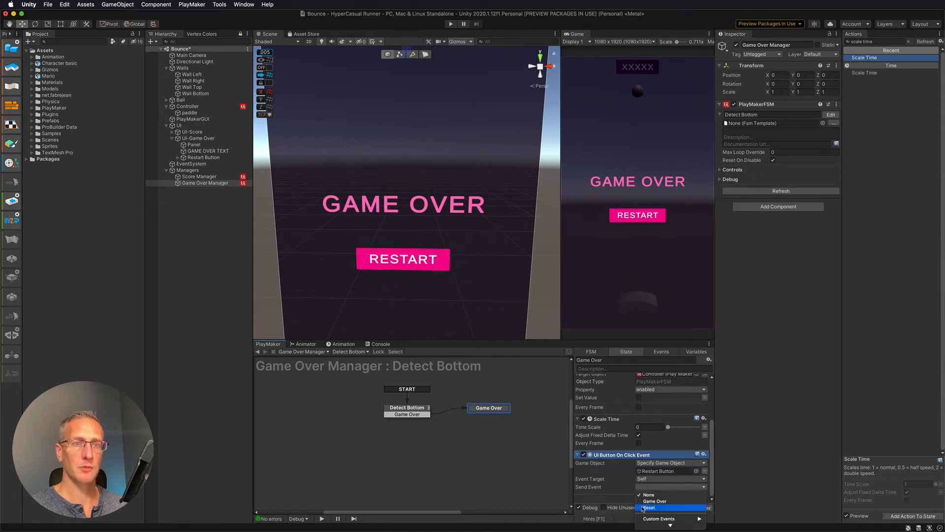
{"action": "left_click", "coordinate": [648, 507]}
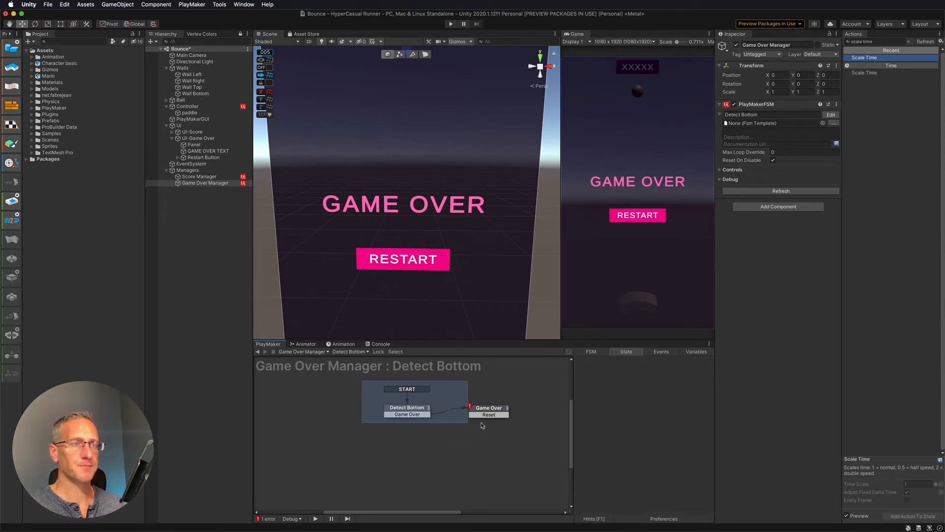
- Drag Game Over's Reset transition into a new state named Reset and copy Game Over's actions
{"action": "left_click", "coordinate": [489, 408]}
{"action": "type", "text": "Reset"}
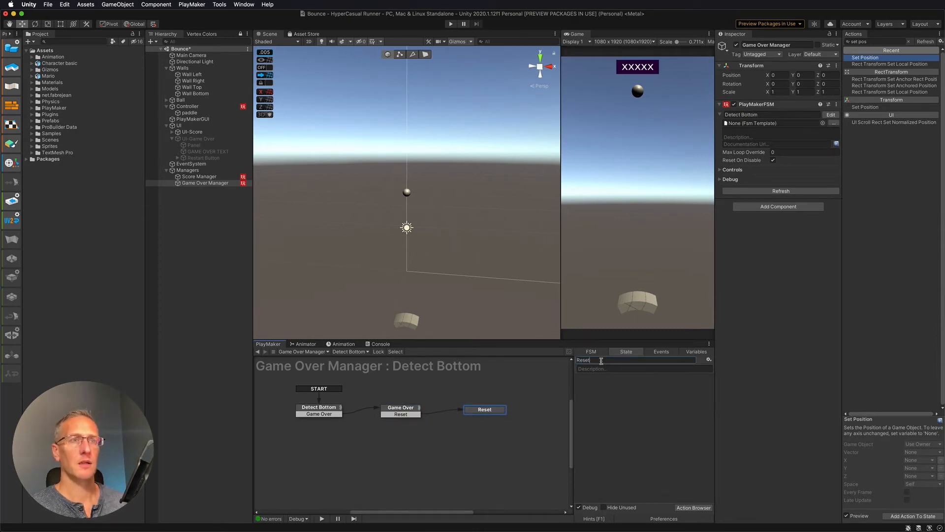
{"action": "left_click", "coordinate": [401, 407]}
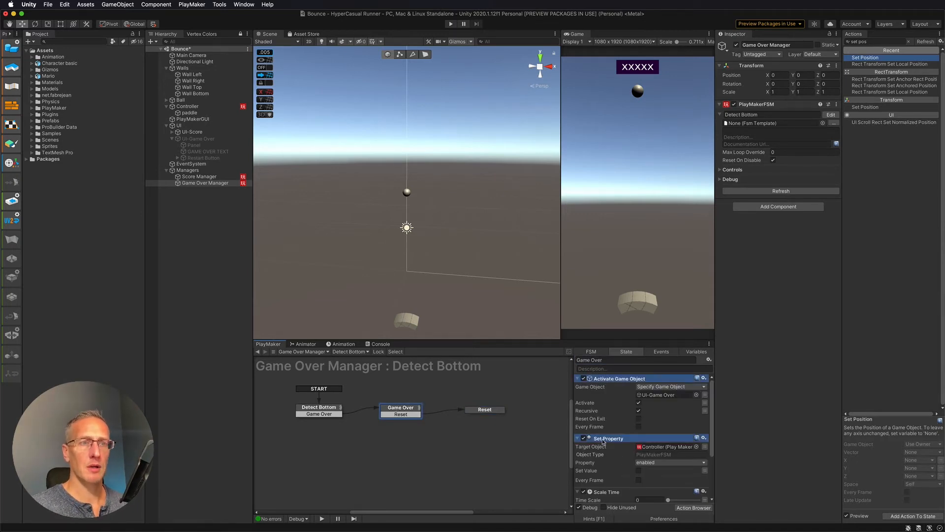
{"action": "scroll", "scroll_direction": "down", "scroll_amount": 3}
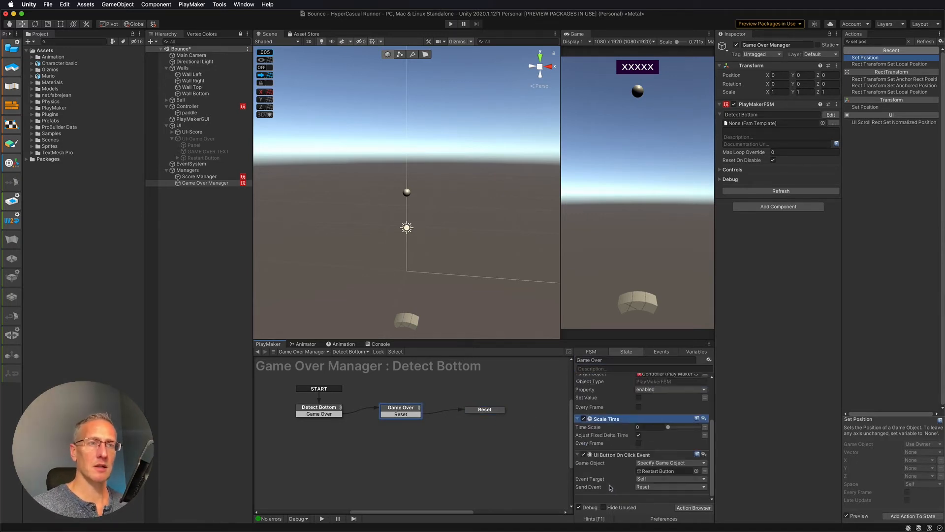
{"action": "scroll", "scroll_direction": "up", "scroll_amount": 3}
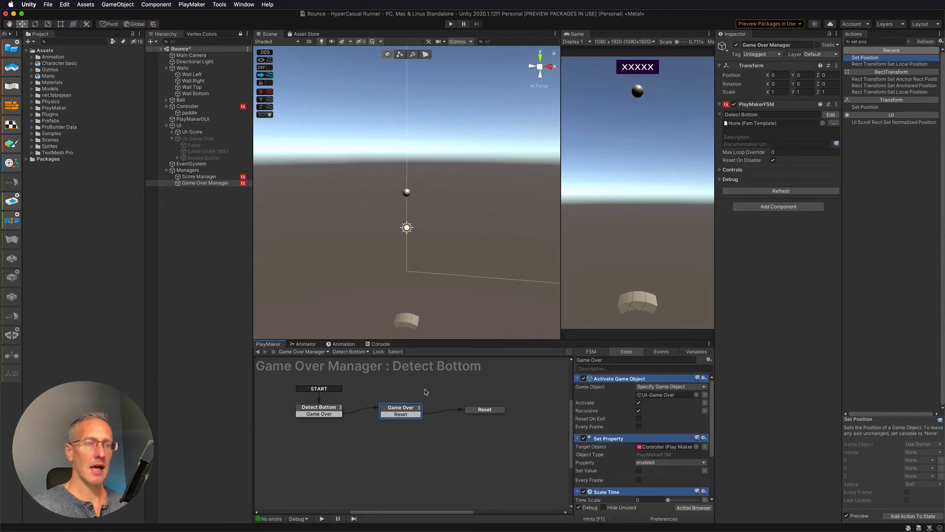
{"action": "left_click", "coordinate": [478, 408]}
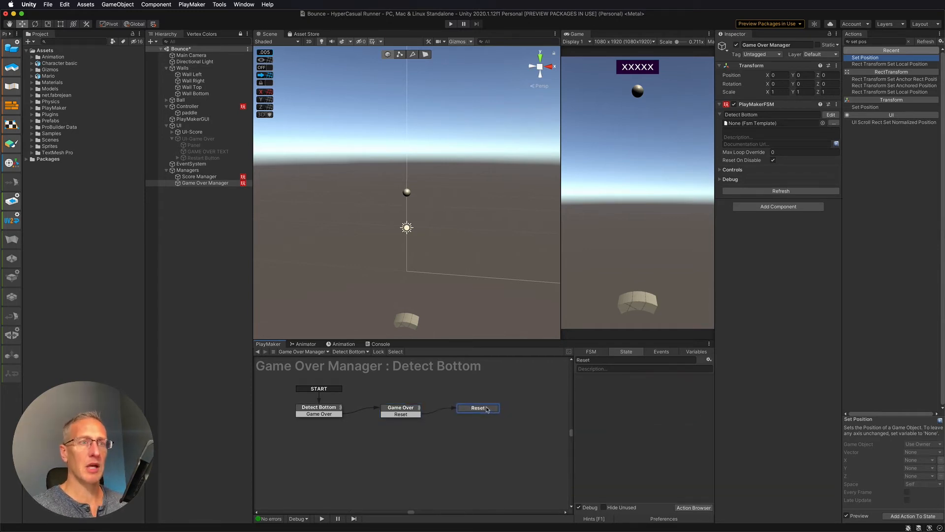
- Paste the copied Game Over actions into the Reset state
{"action": "left_click", "coordinate": [477, 407]}
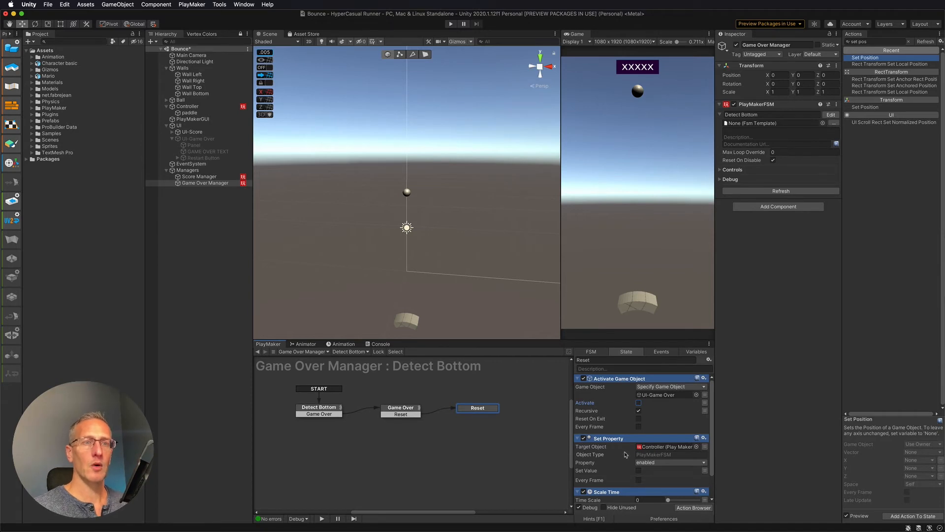
{"action": "mouse_move", "coordinate": [630, 476]}
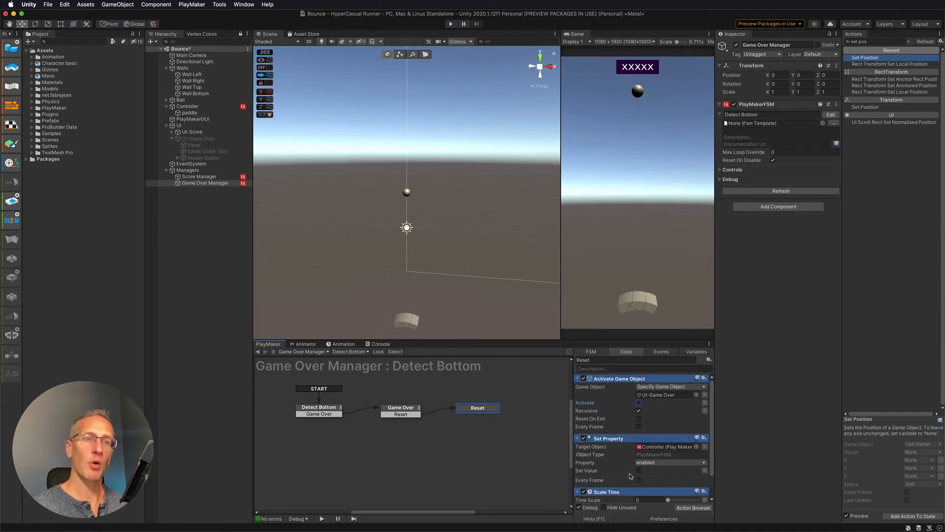
{"action": "mouse_move", "coordinate": [636, 474]}
{"action": "type", "text": "1"}
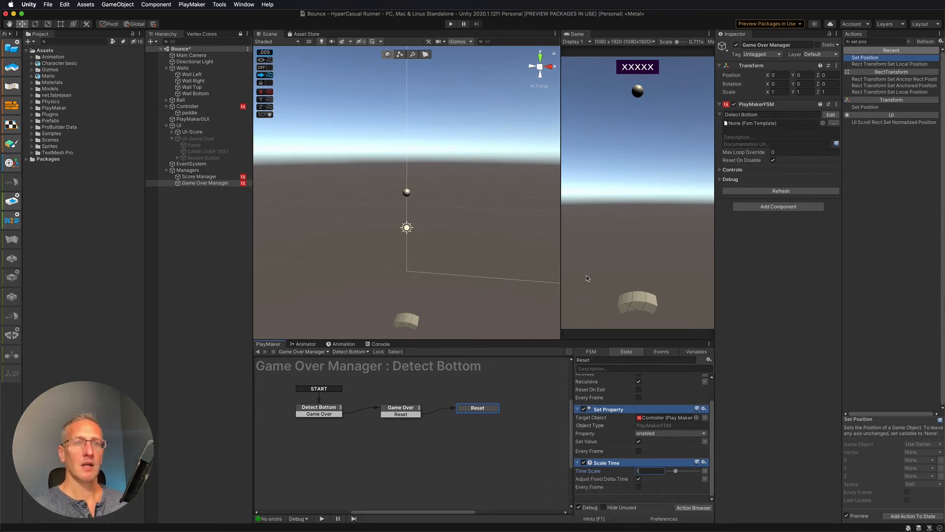
{"action": "mouse_move", "coordinate": [516, 271]}
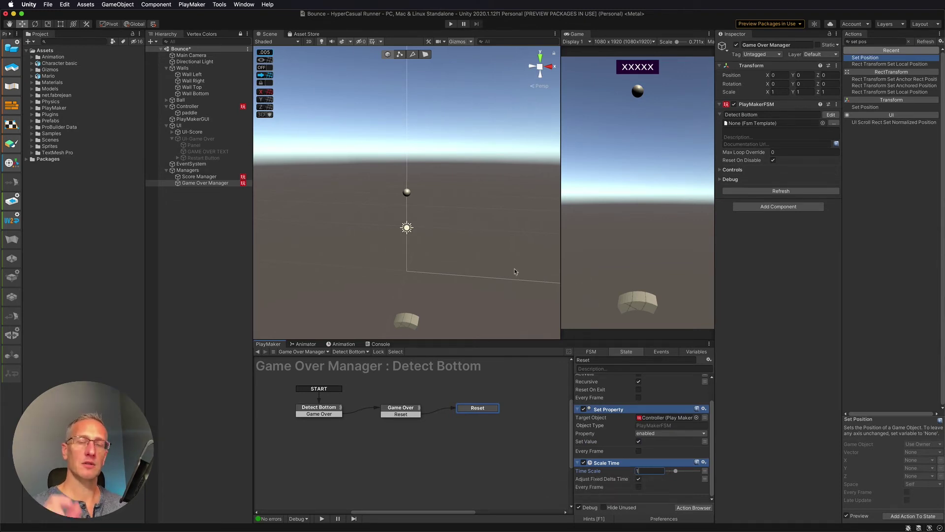
{"action": "mouse_move", "coordinate": [511, 267]}
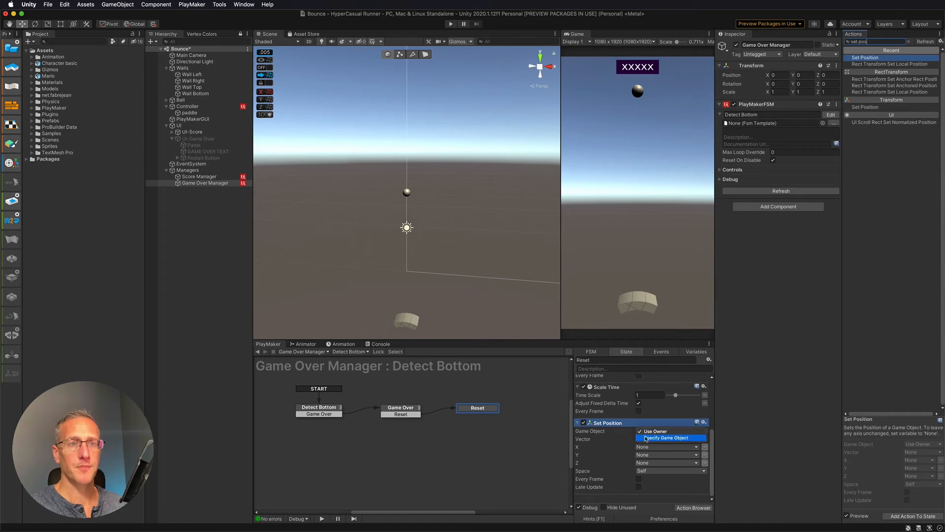
- Point the Set Position action at the Ball with position X 0, Y 5.3, Z 0
{"action": "left_click", "coordinate": [666, 438]}
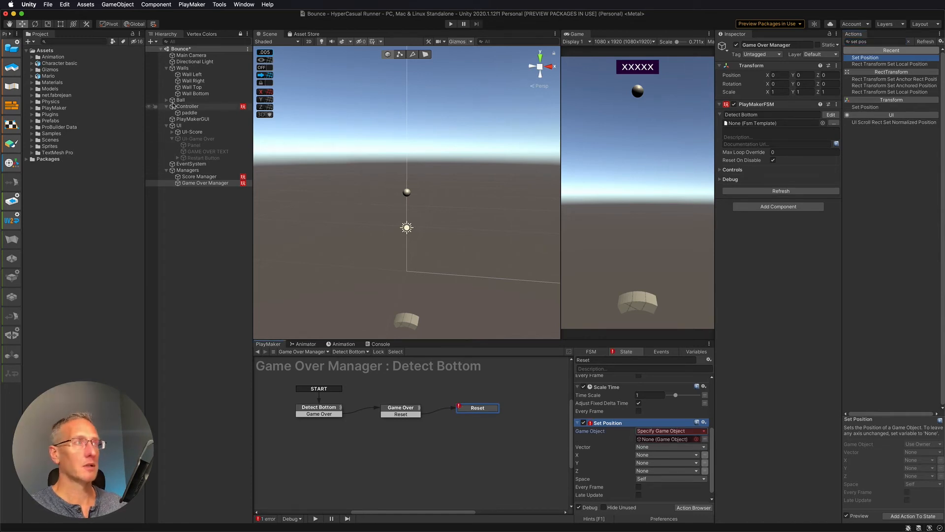
{"action": "left_click", "coordinate": [205, 183]}
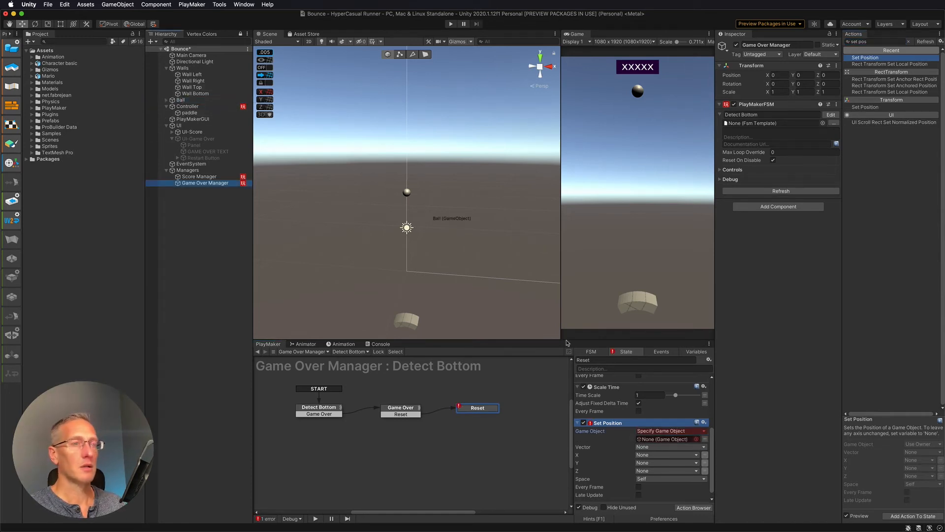
{"action": "left_click", "coordinate": [669, 439]}
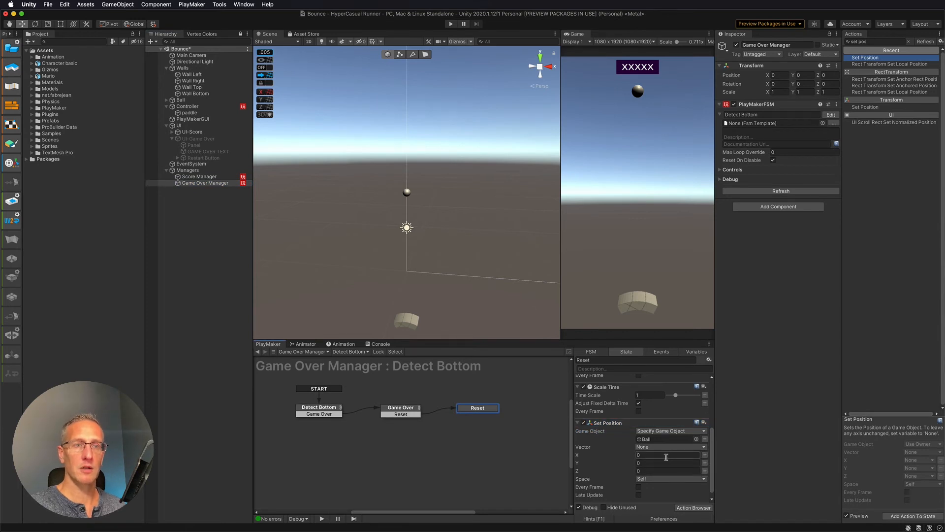
{"action": "left_click", "coordinate": [188, 112]}
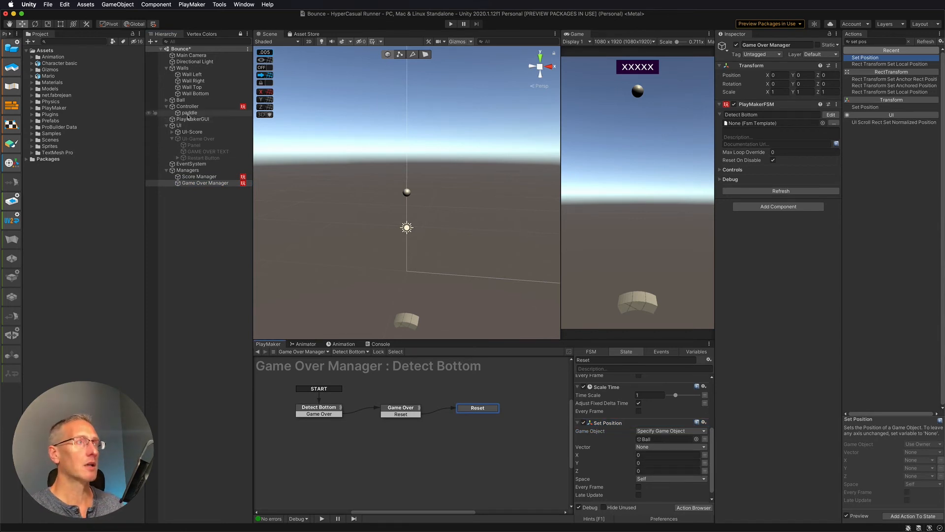
{"action": "left_click", "coordinate": [181, 100]}
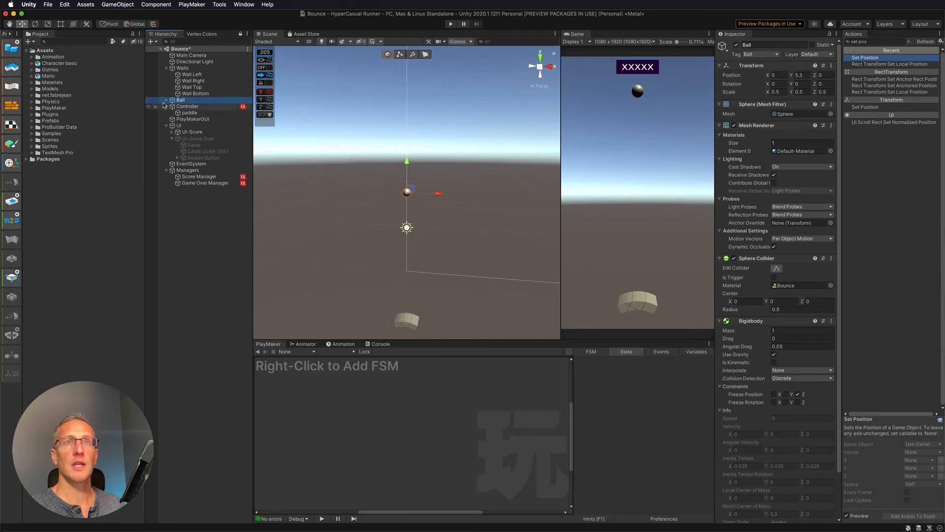
{"action": "left_click", "coordinate": [205, 183]}
{"action": "type", "text": "5.3"}
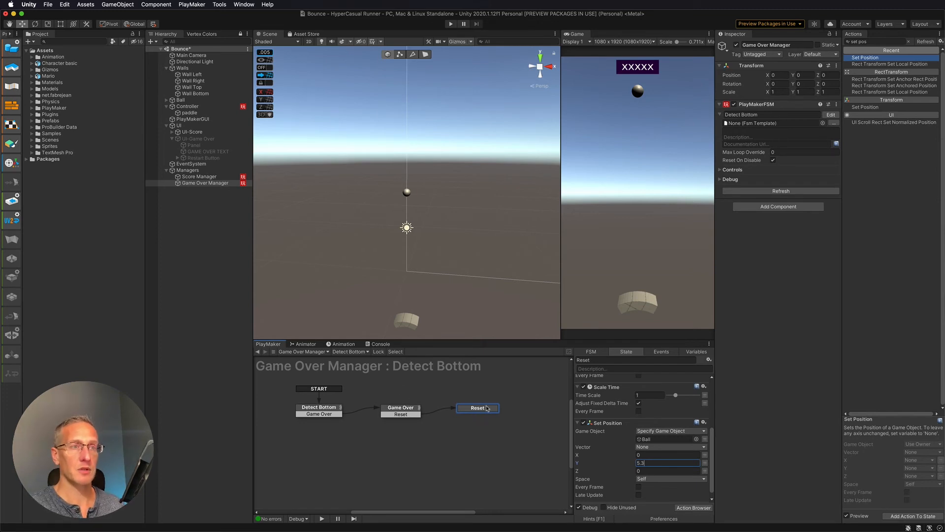
- Add a FINISHED transition from Reset to Detect Bottom, then play-test the game
{"action": "right_click", "coordinate": [478, 408]}
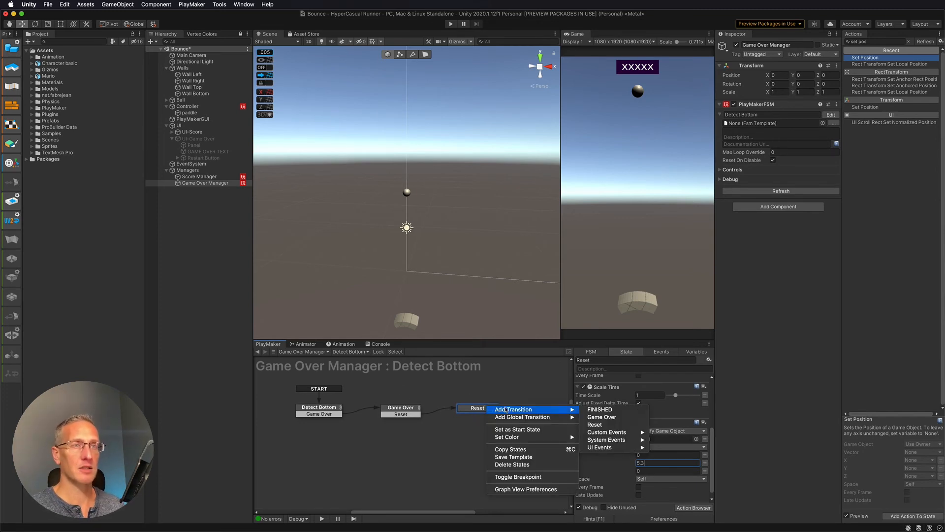
{"action": "left_click", "coordinate": [600, 410]}
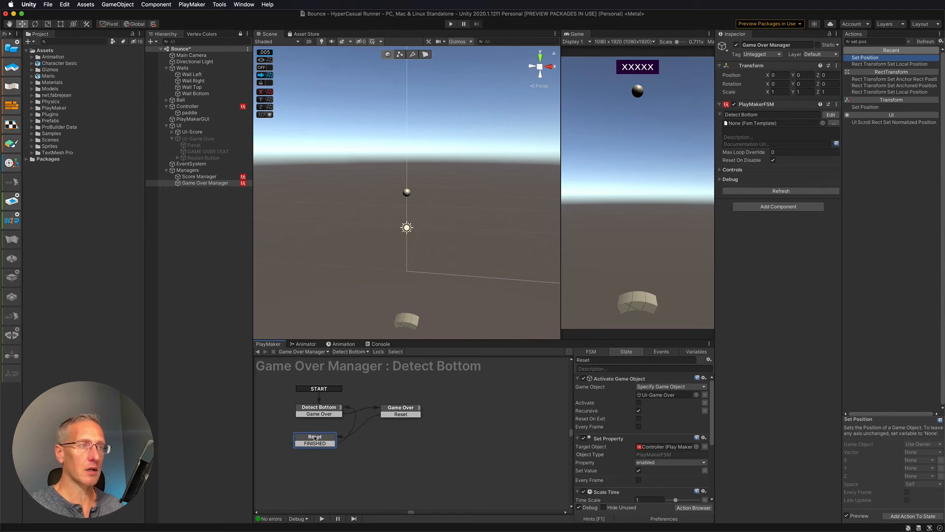
{"action": "left_click", "coordinate": [320, 410]}
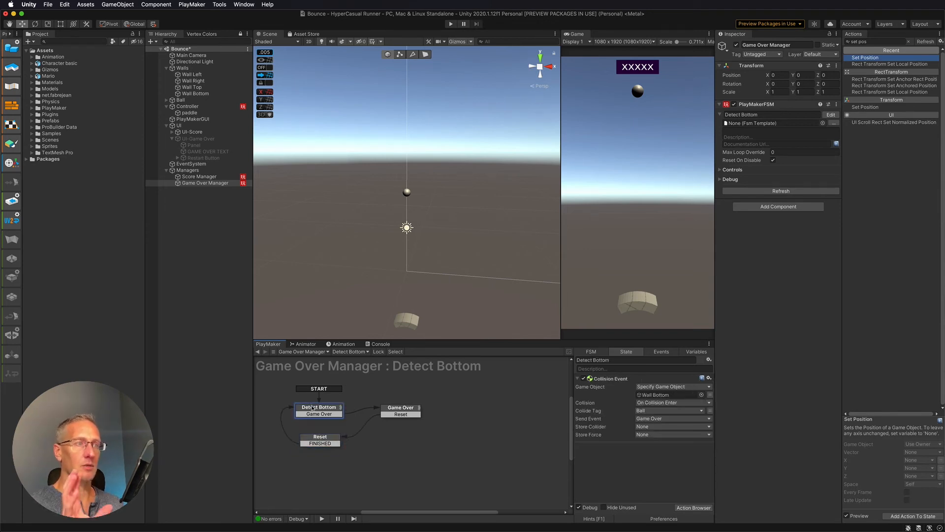
{"action": "left_click", "coordinate": [400, 410]}
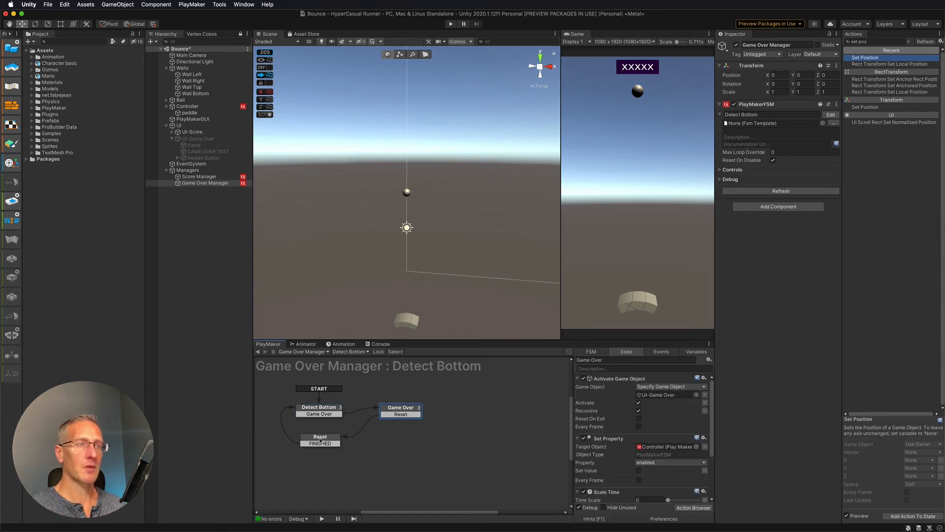
{"action": "left_click", "coordinate": [319, 436]}
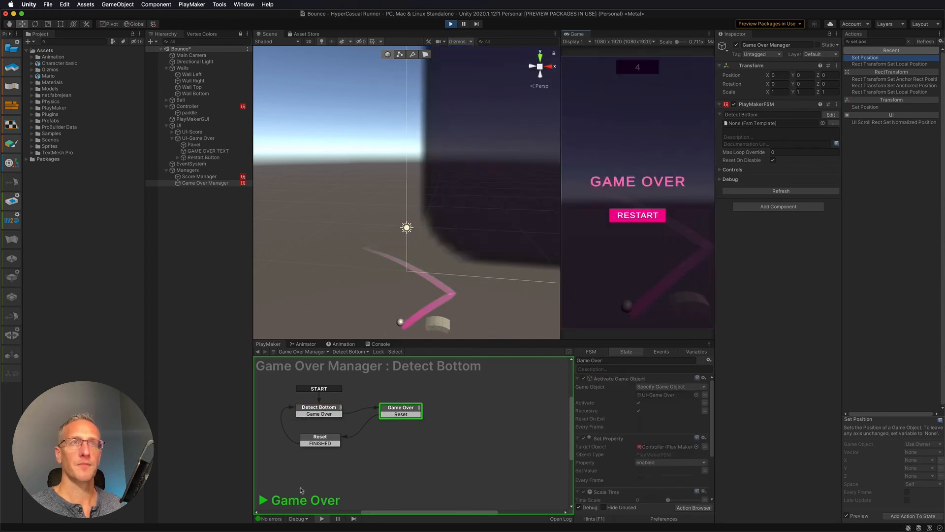
{"action": "mouse_move", "coordinate": [637, 215]}
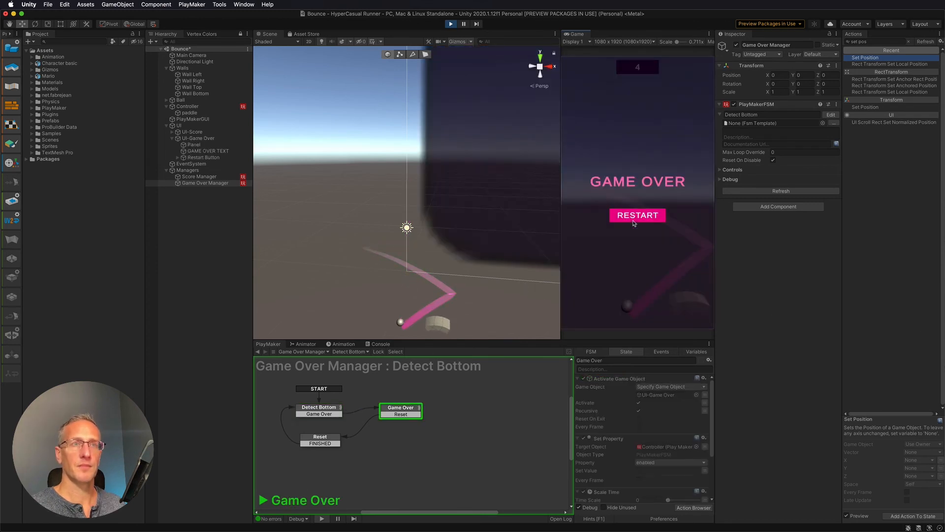